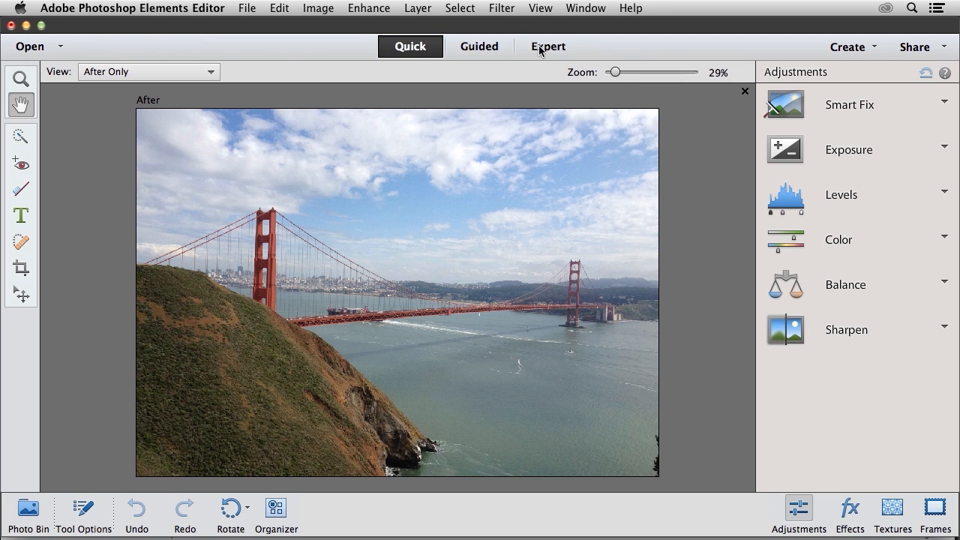
mouse_move(473, 165)
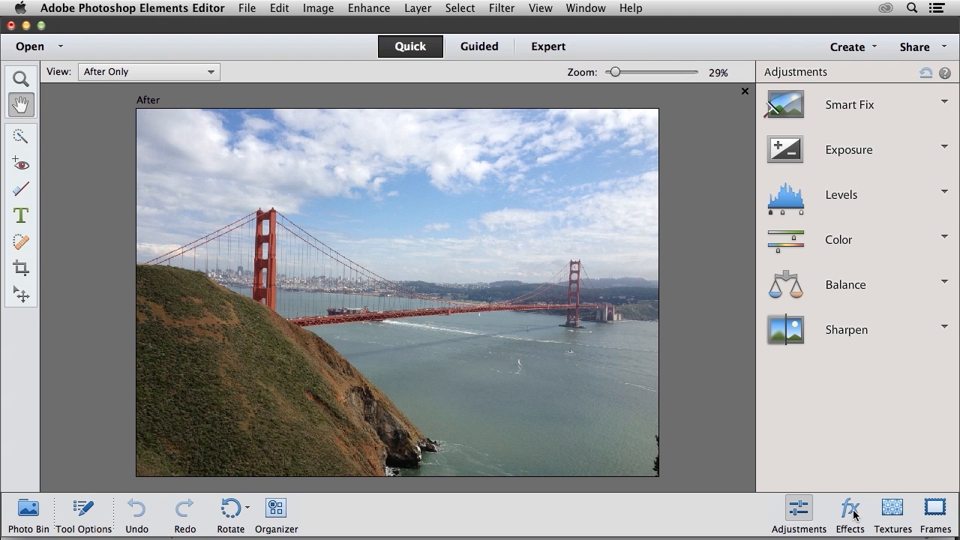
Show the Effects presets panel beside the Golden Gate Bridge photo in Quick mode
left_click(849, 508)
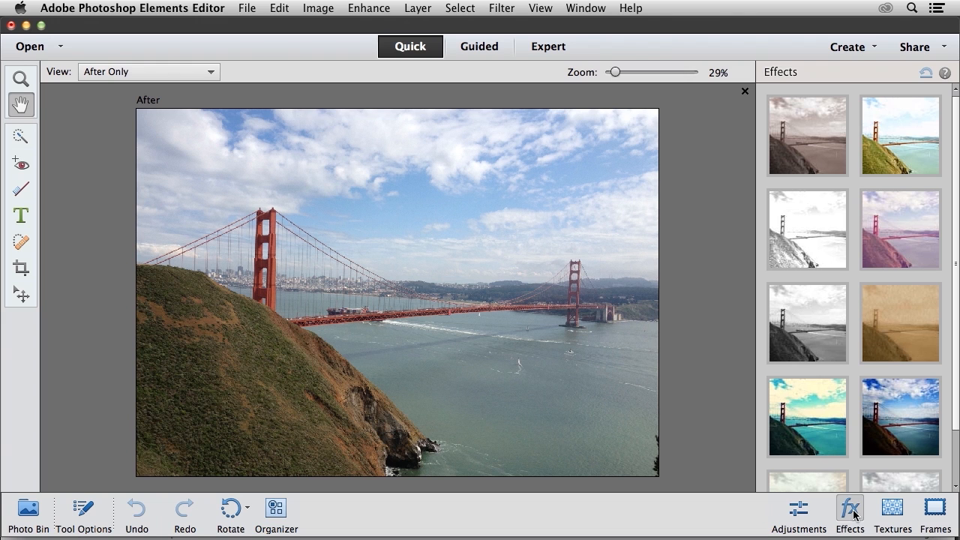
Apply the faded warm vintage effect from the bottom of the Effects gallery
left_click(900, 229)
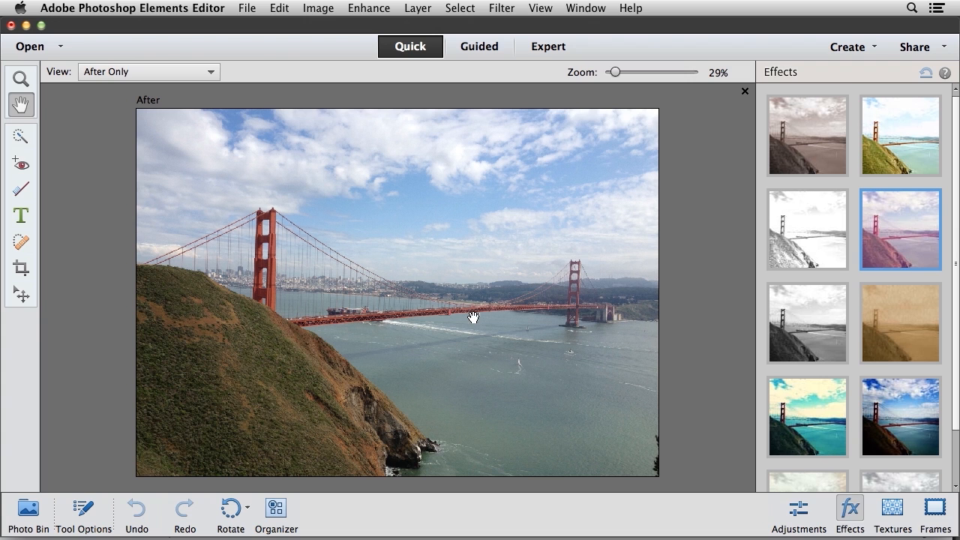
scroll("down", 3)
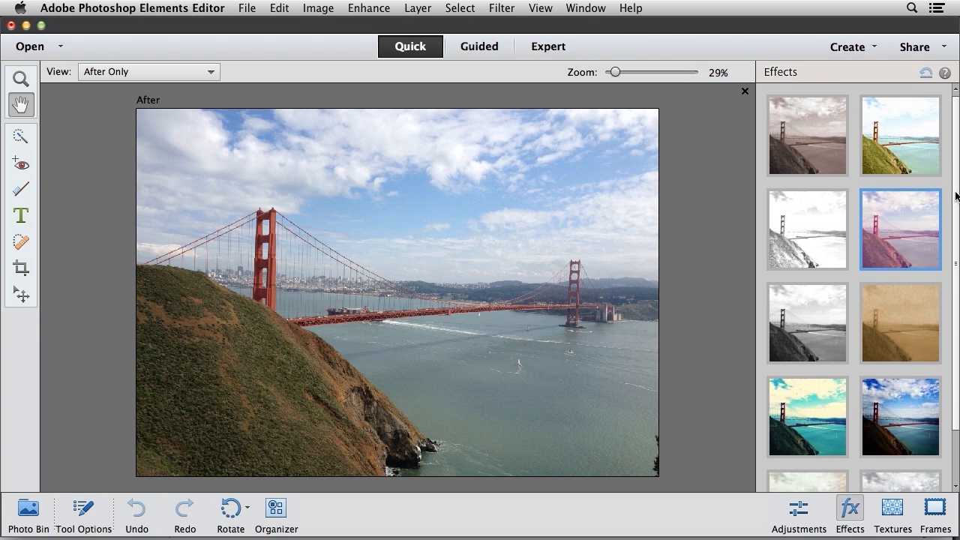
scroll("down", 3)
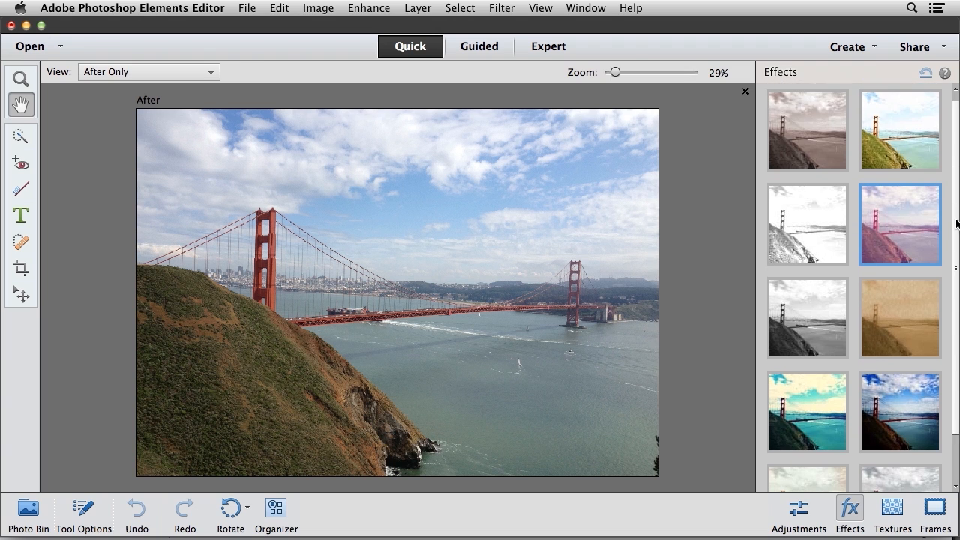
scroll("down", 3)
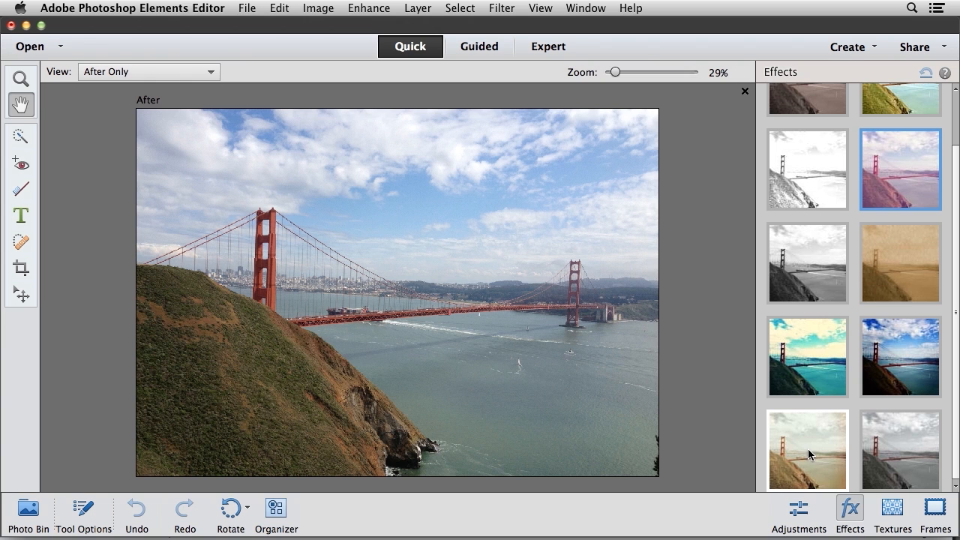
left_click(806, 450)
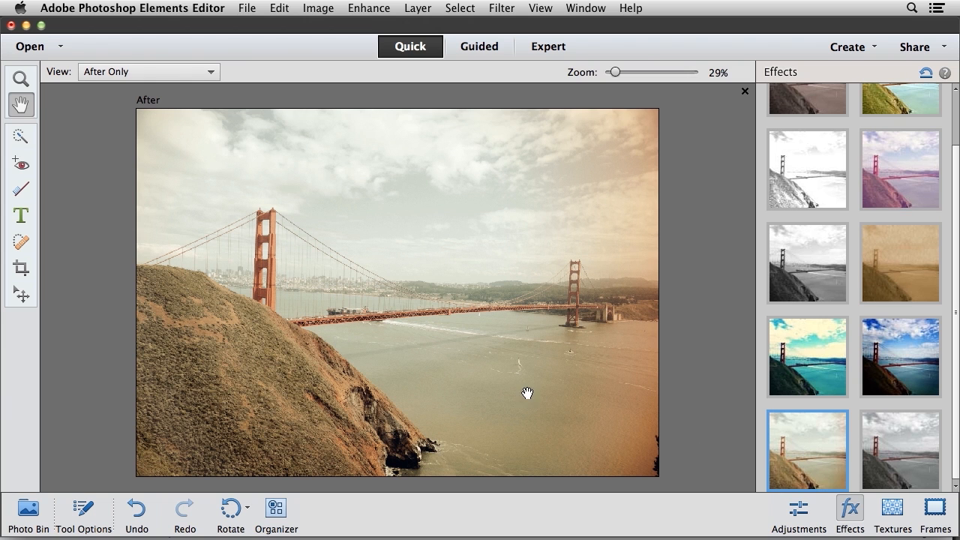
mouse_move(470, 359)
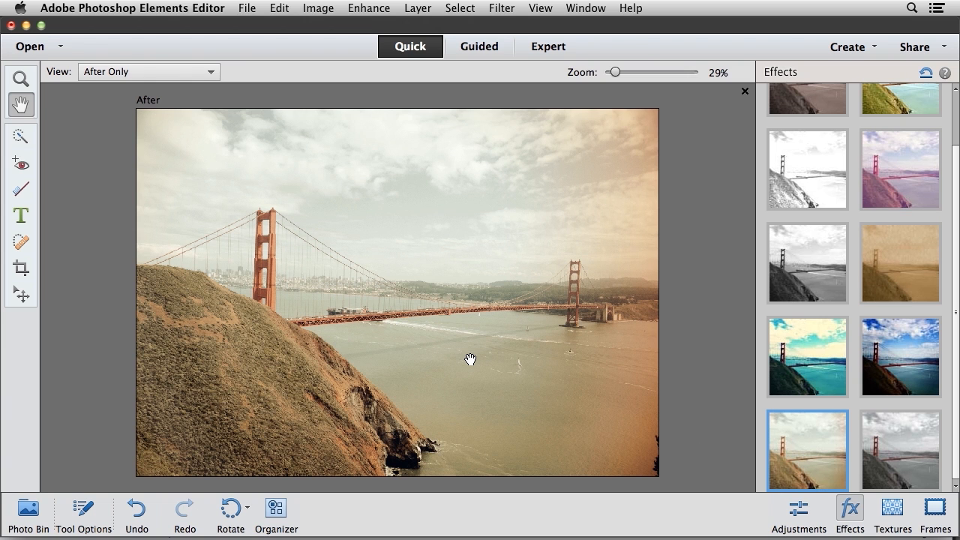
mouse_move(528, 355)
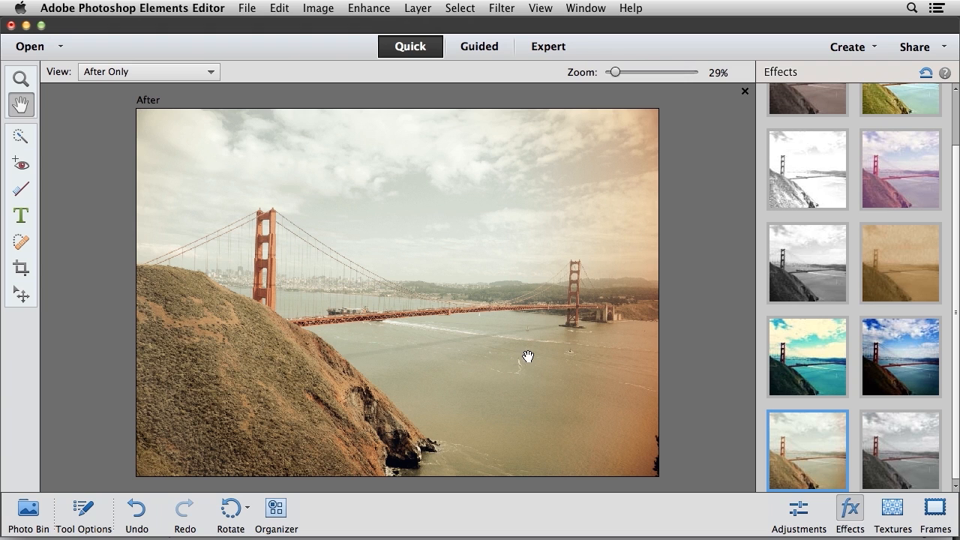
mouse_move(830, 133)
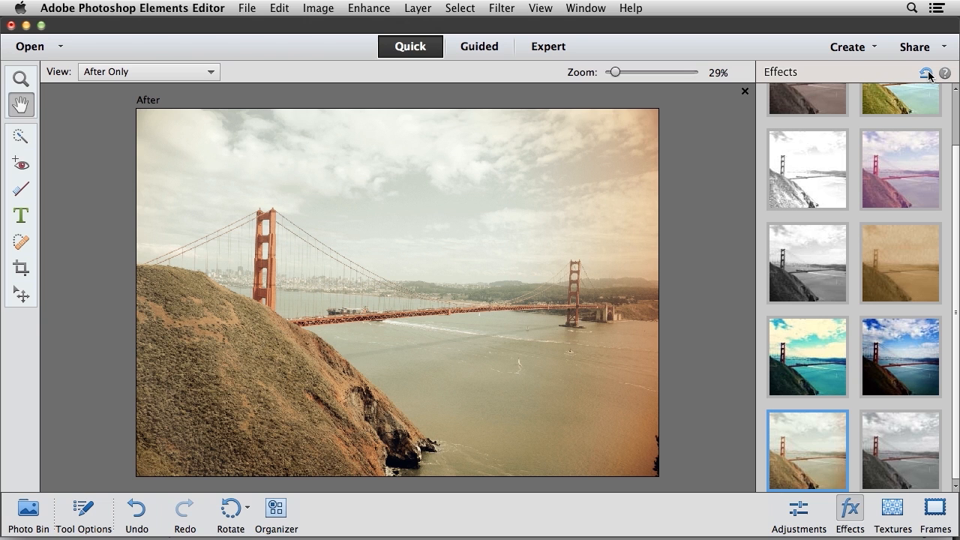
mouse_move(929, 74)
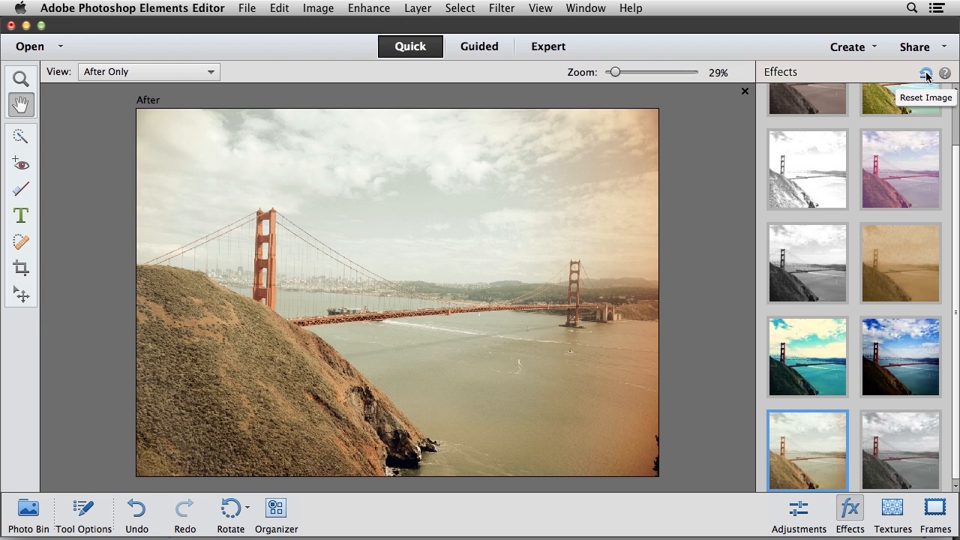
Reset the photo, try cyan and Lithograph effects, and leave a pink-purple tint applied
left_click(926, 72)
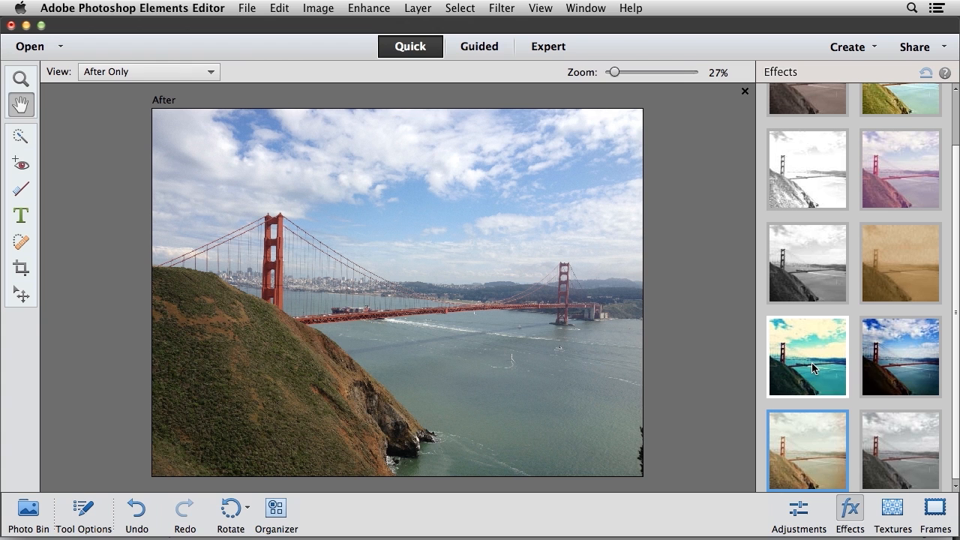
left_click(807, 356)
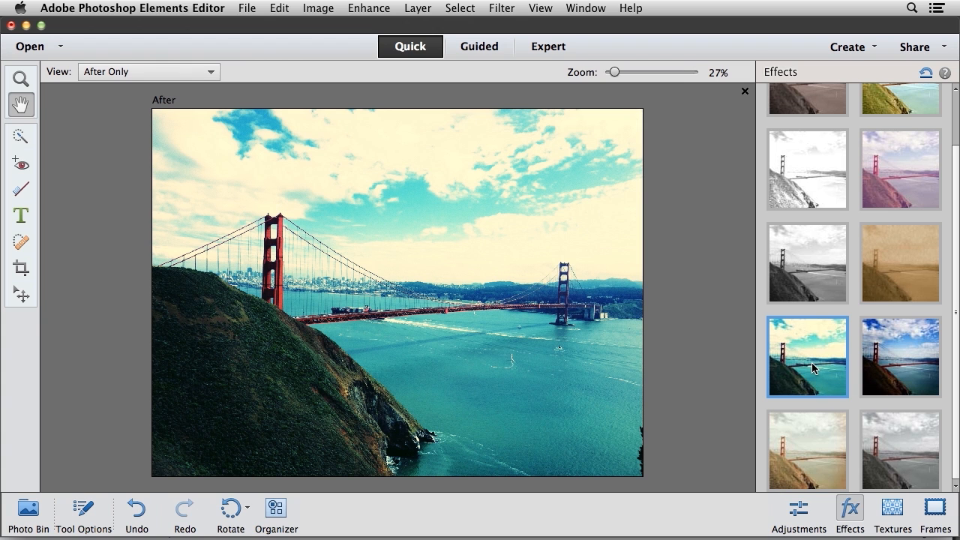
mouse_move(462, 341)
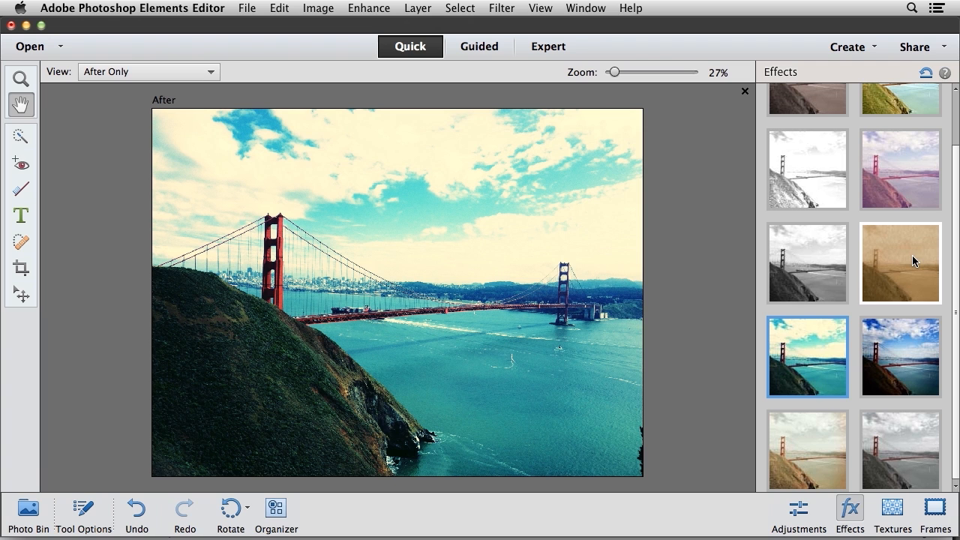
mouse_move(900, 263)
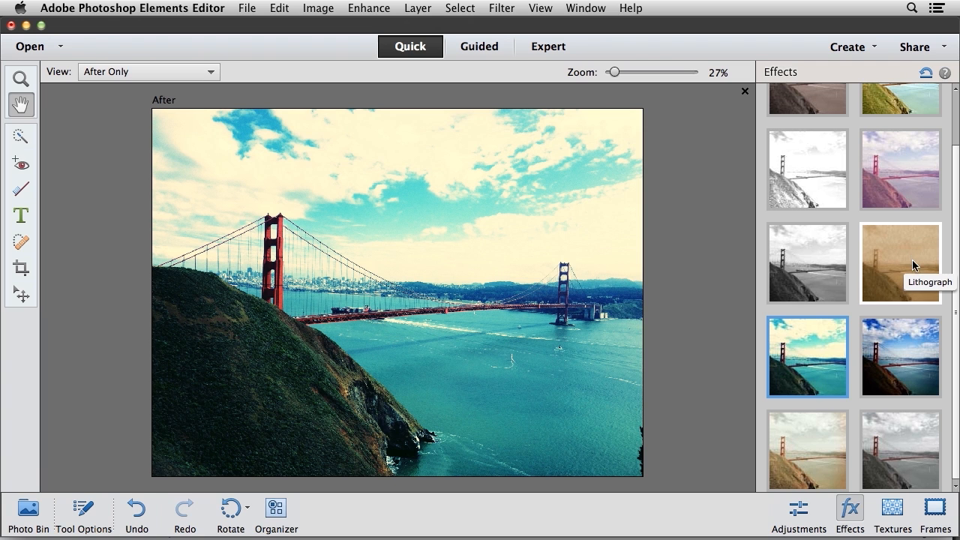
left_click(900, 263)
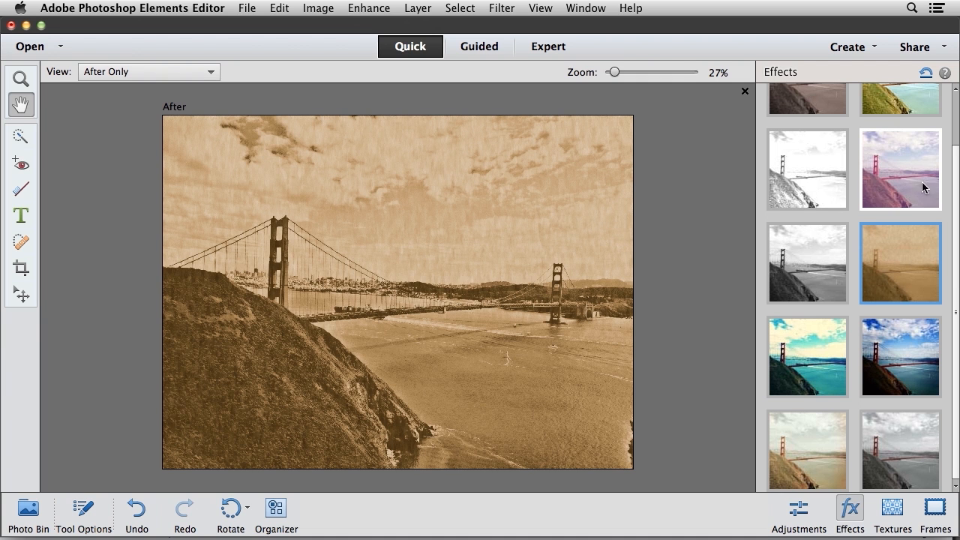
mouse_move(916, 180)
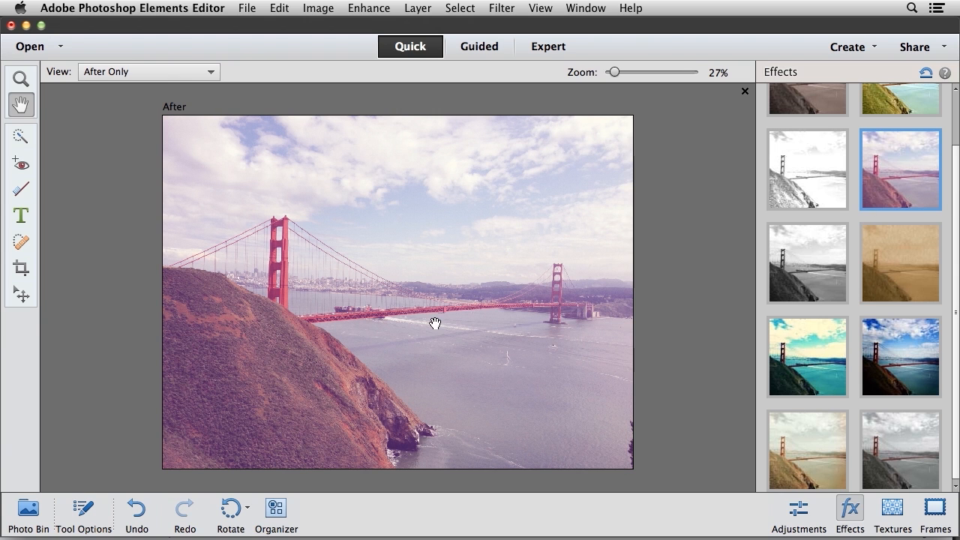
mouse_move(457, 335)
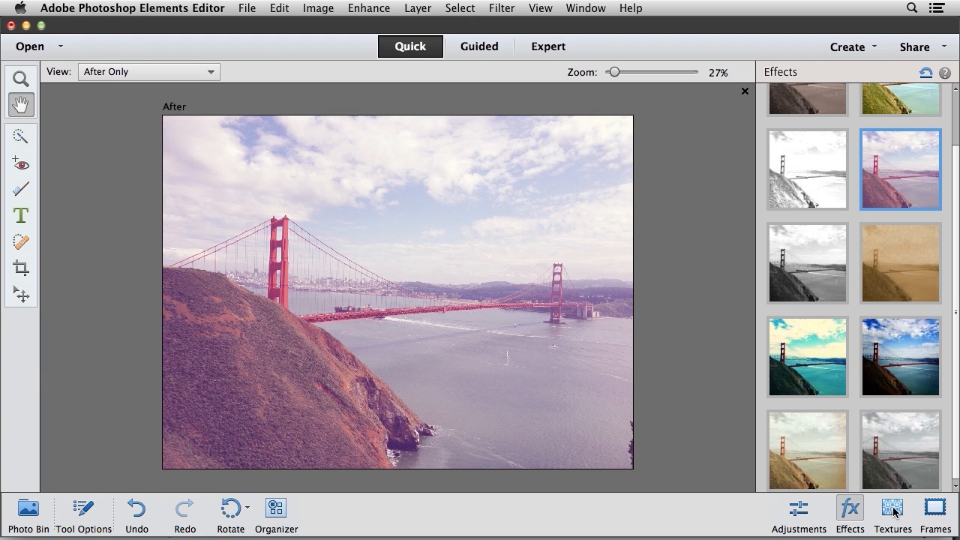
left_click(892, 514)
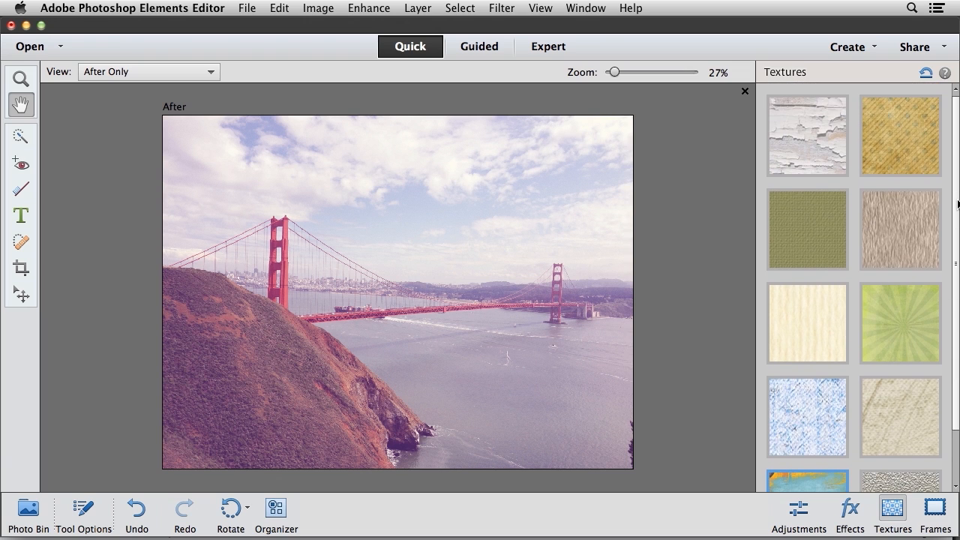
Try the sunburst texture, then overlay the Cracked Paint texture on the photo
scroll("down", 3)
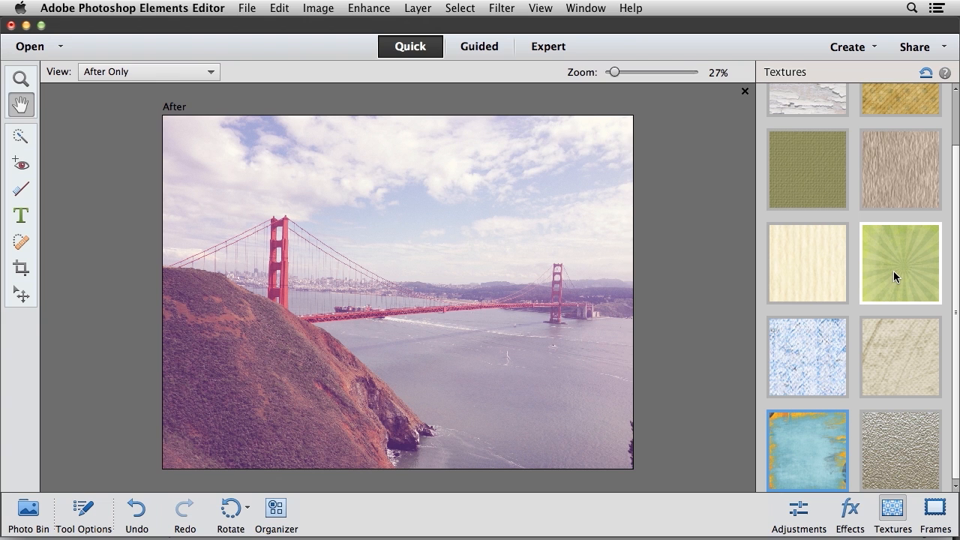
mouse_move(900, 263)
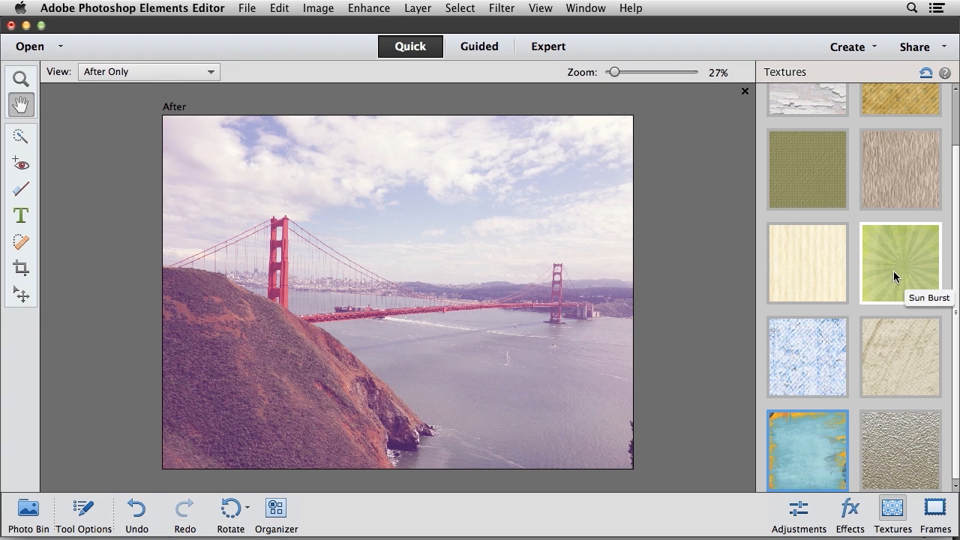
left_click(899, 262)
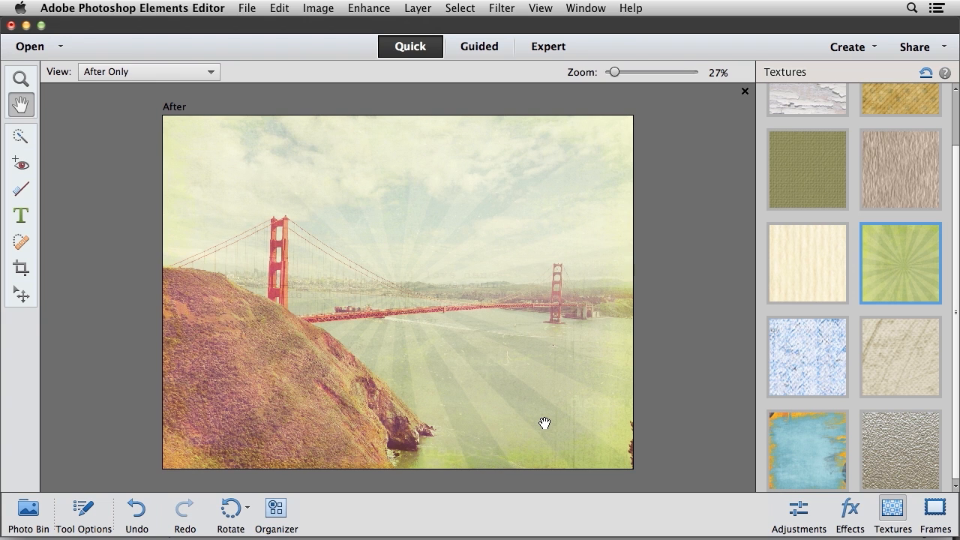
mouse_move(806, 356)
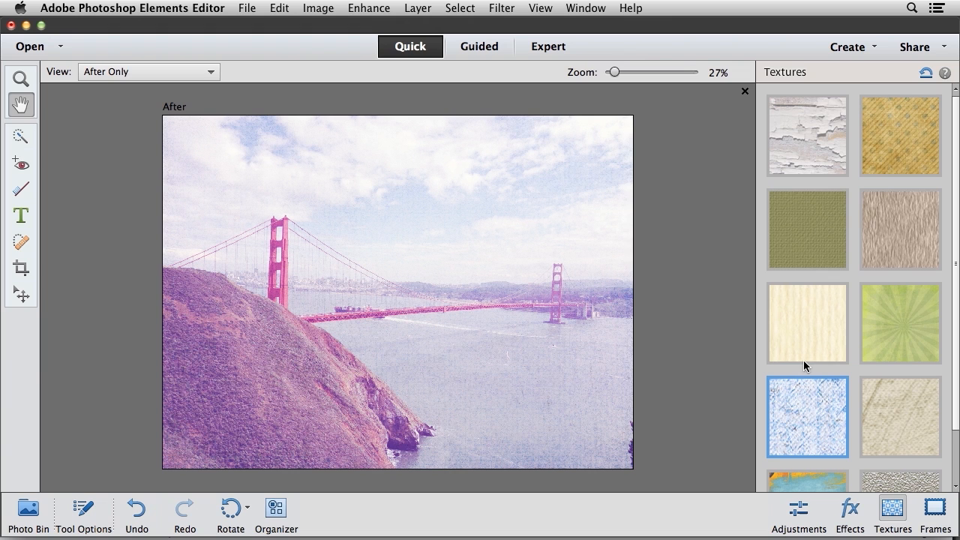
mouse_move(807, 135)
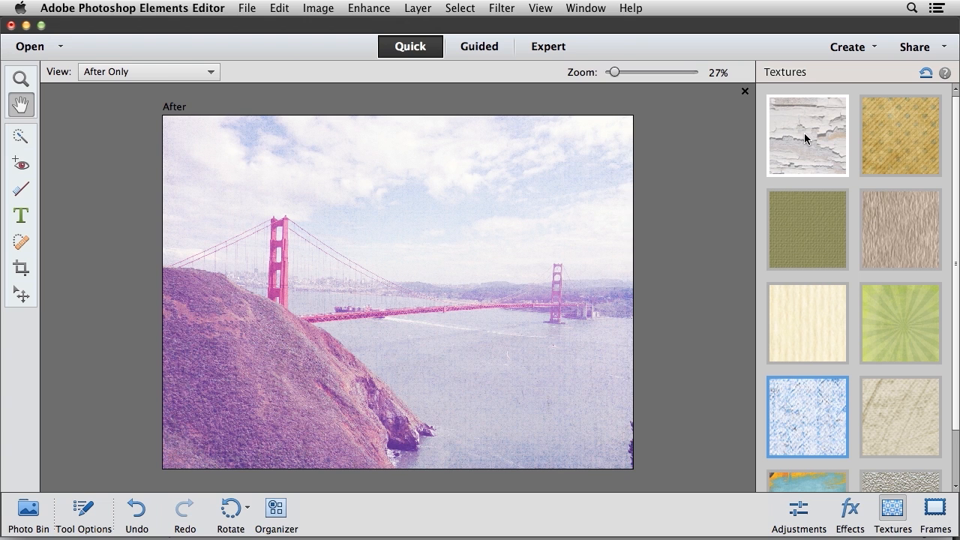
left_click(807, 135)
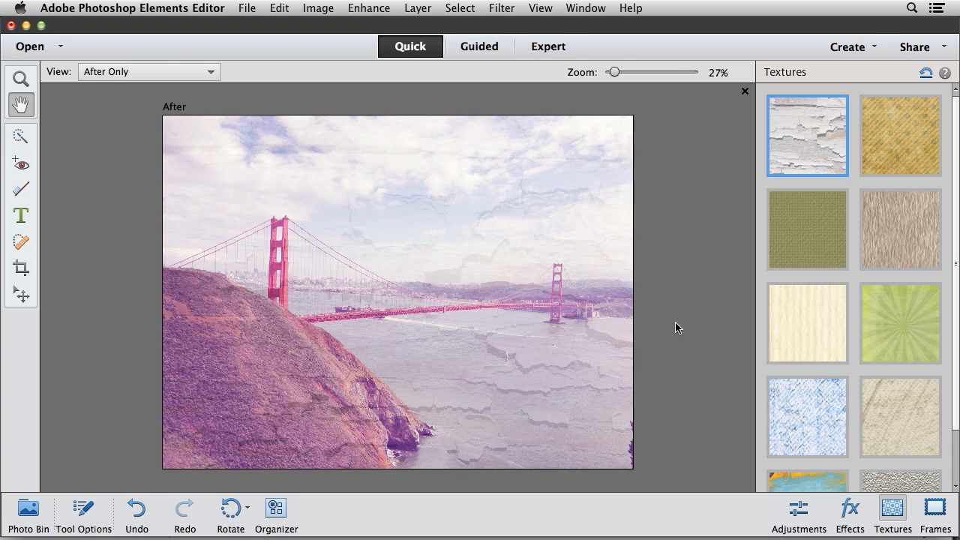
mouse_move(574, 379)
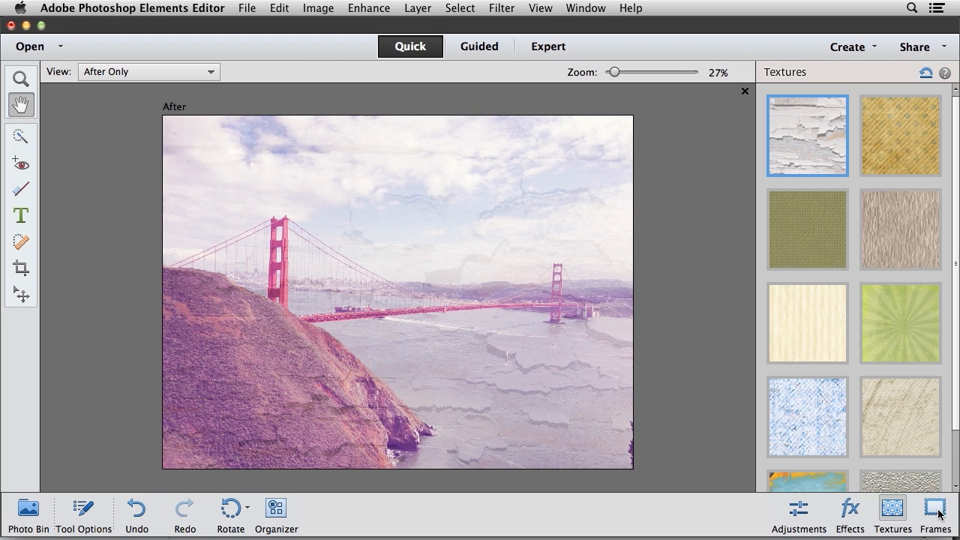
Add the basic thick black frame from the Frames gallery around the photo
left_click(934, 515)
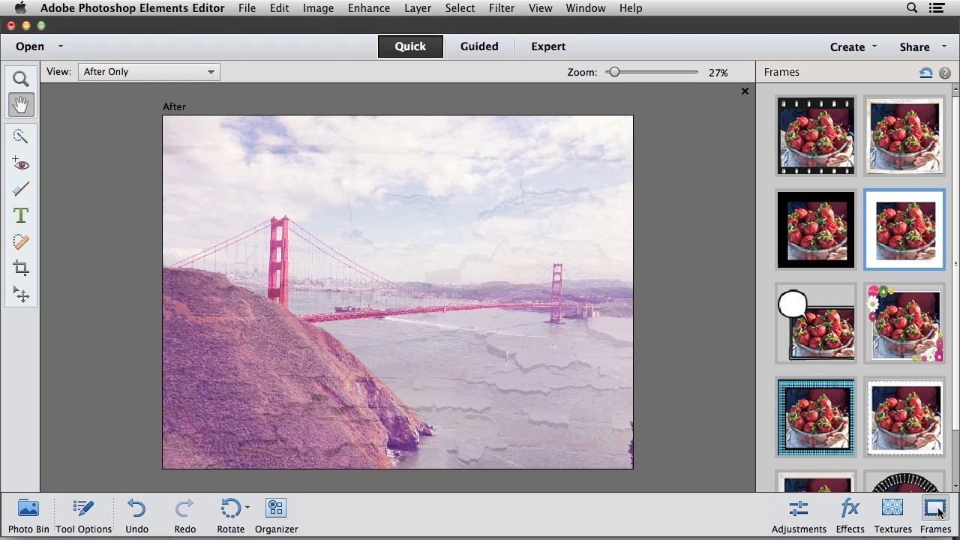
scroll("down", 3)
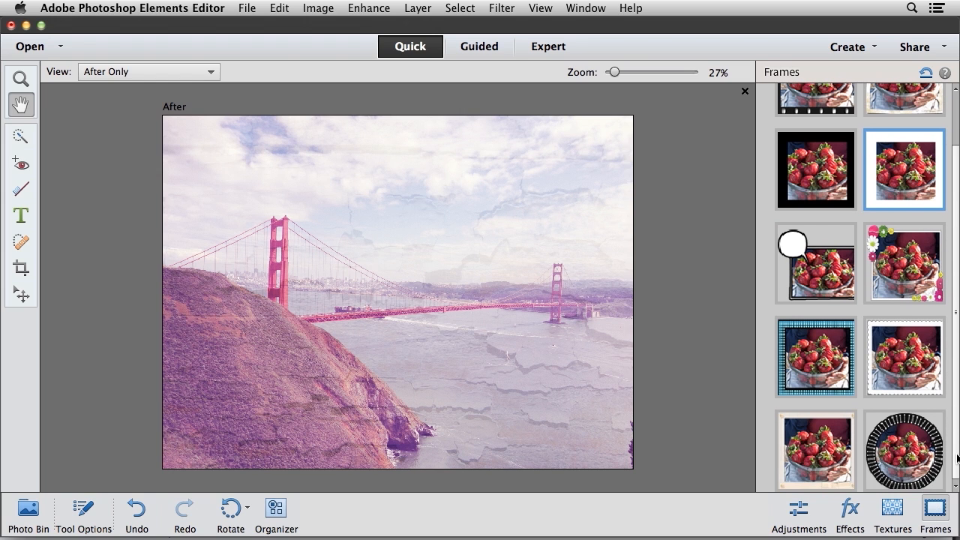
mouse_move(687, 381)
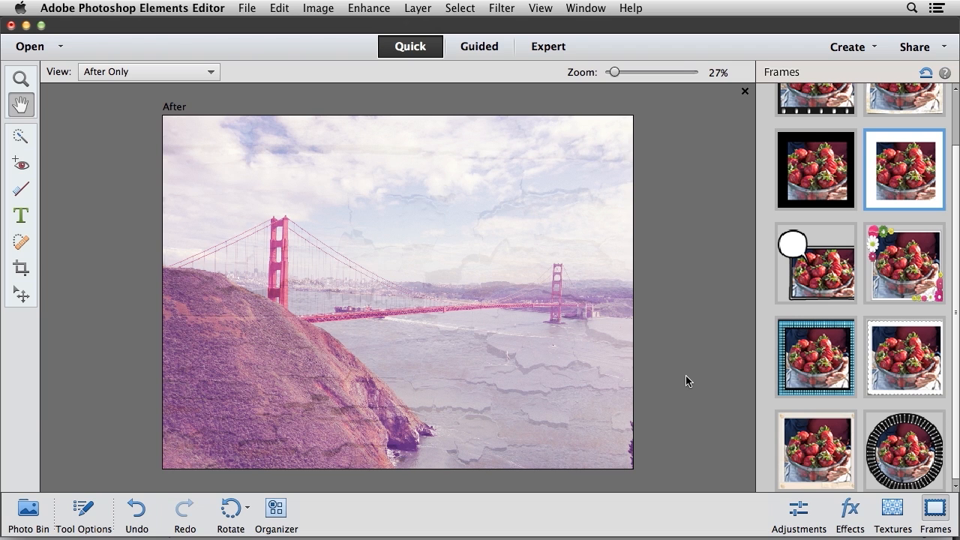
scroll("down", 3)
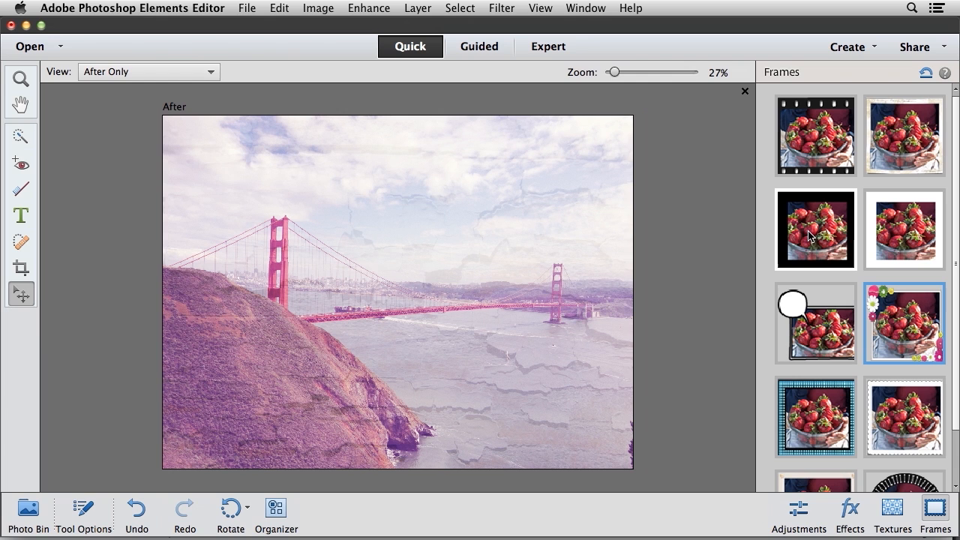
mouse_move(810, 239)
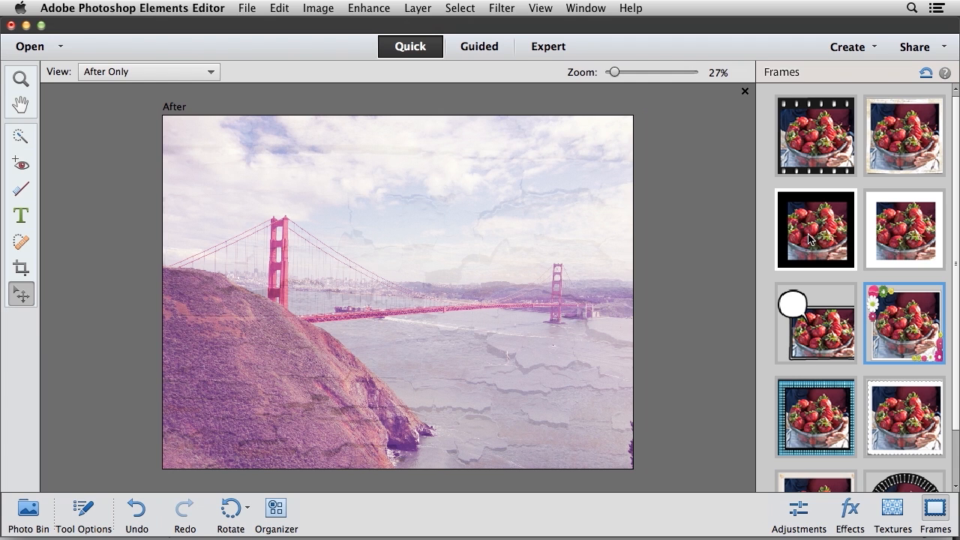
mouse_move(811, 236)
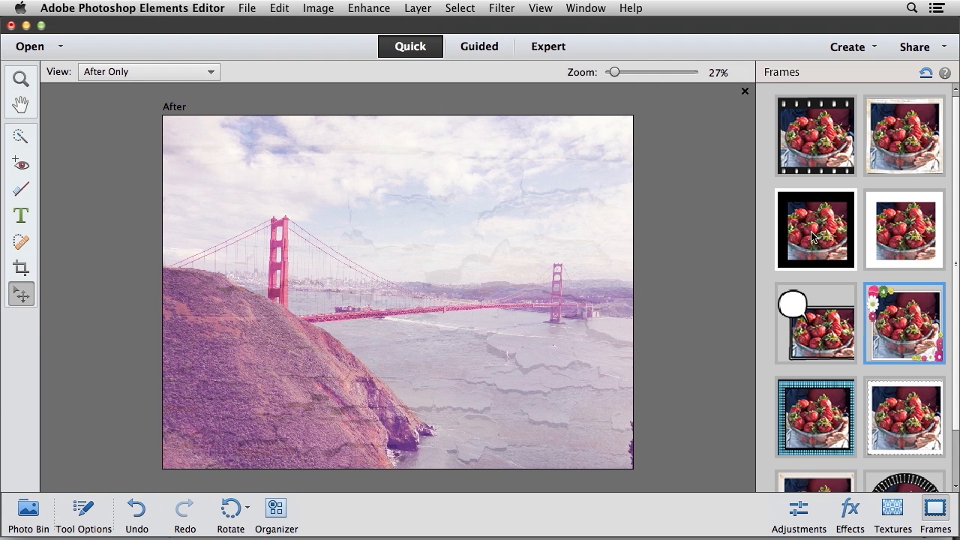
left_click(816, 229)
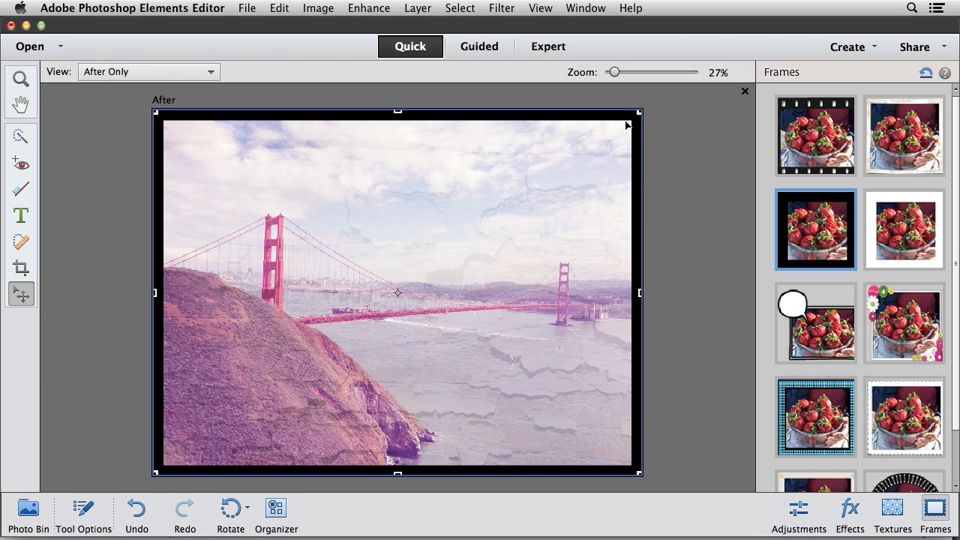
mouse_move(649, 516)
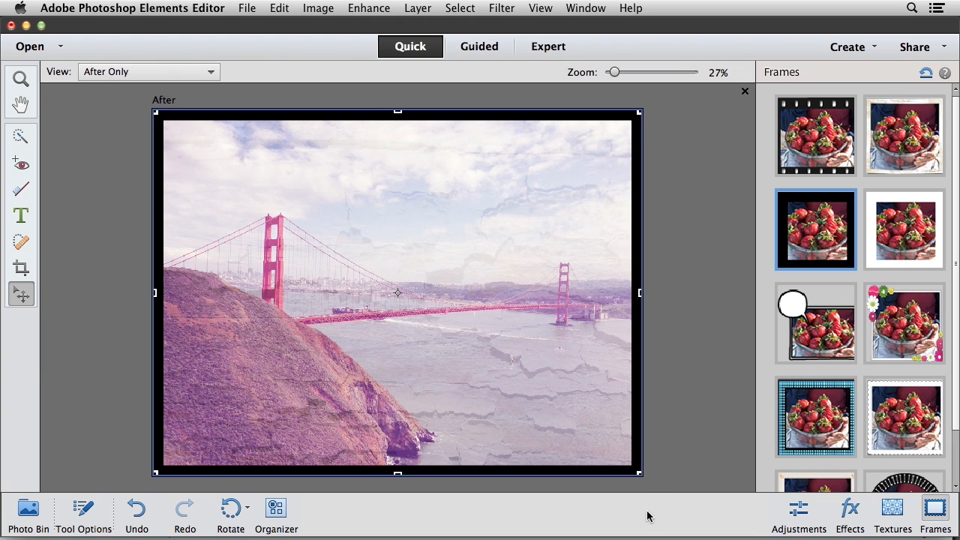
mouse_move(514, 378)
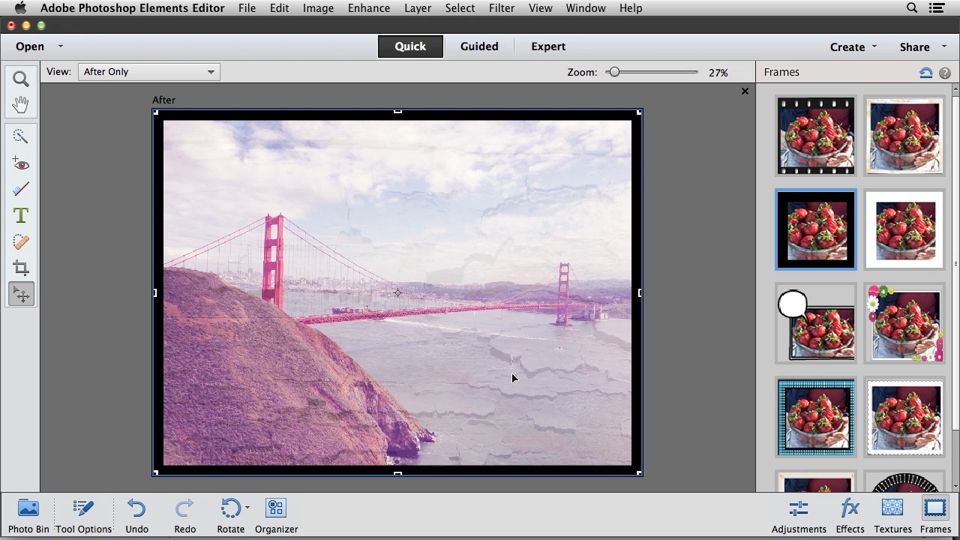
mouse_move(510, 303)
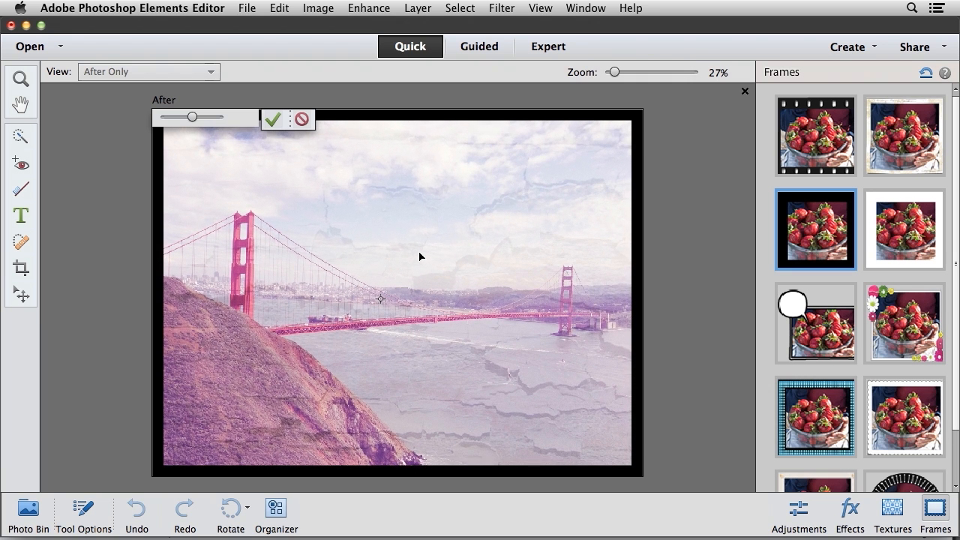
Adjust the scale slider to resize the bridge photo inside the black frame
left_click_drag(193, 117, 185, 116)
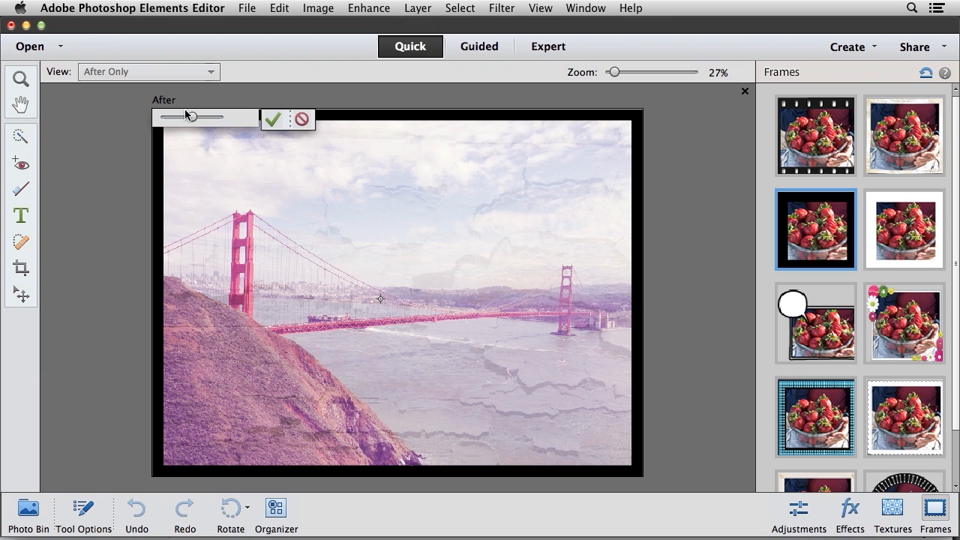
left_click_drag(185, 116, 197, 118)
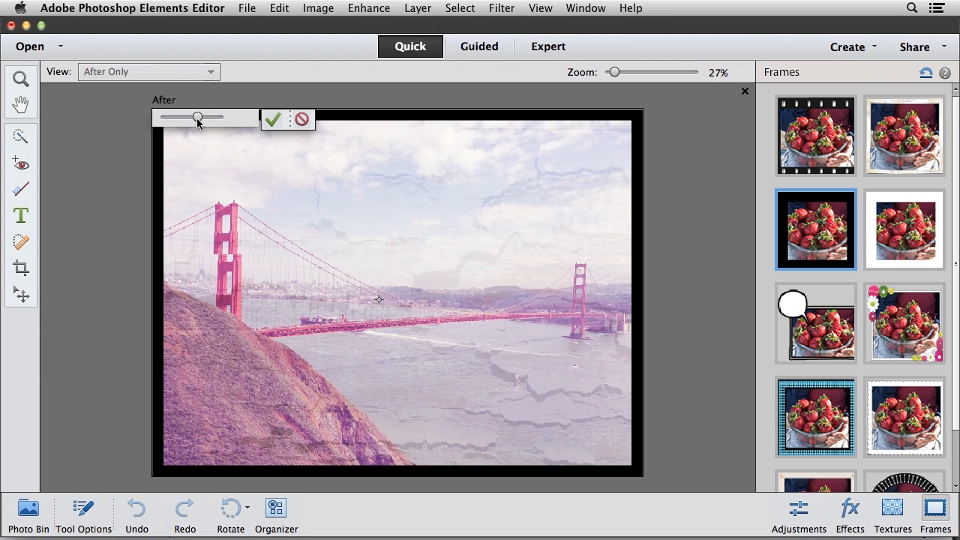
left_click_drag(199, 117, 192, 117)
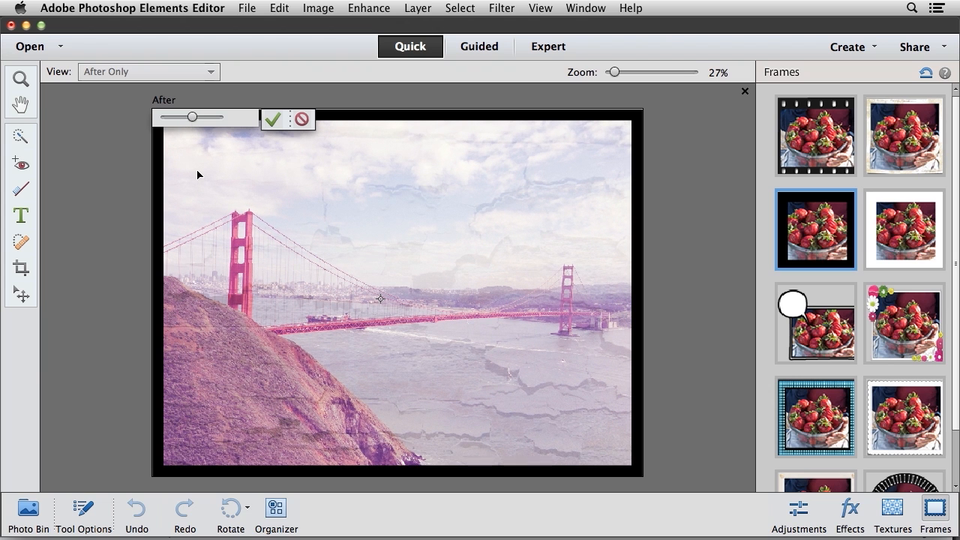
mouse_move(321, 191)
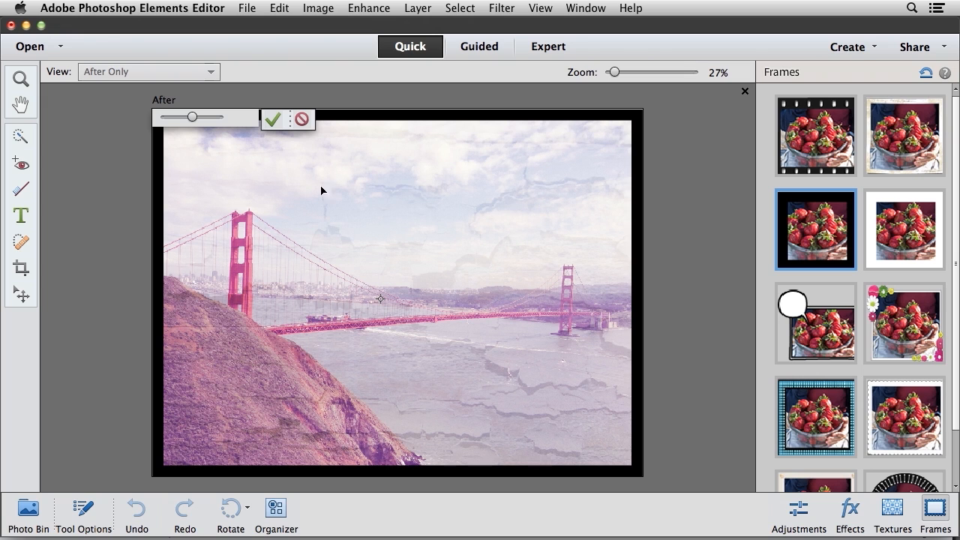
mouse_move(301, 119)
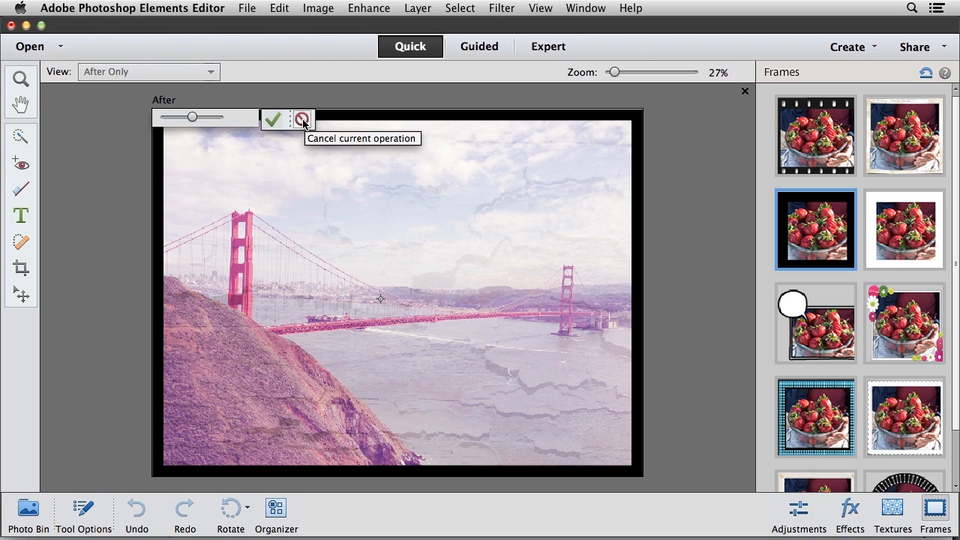
mouse_move(273, 141)
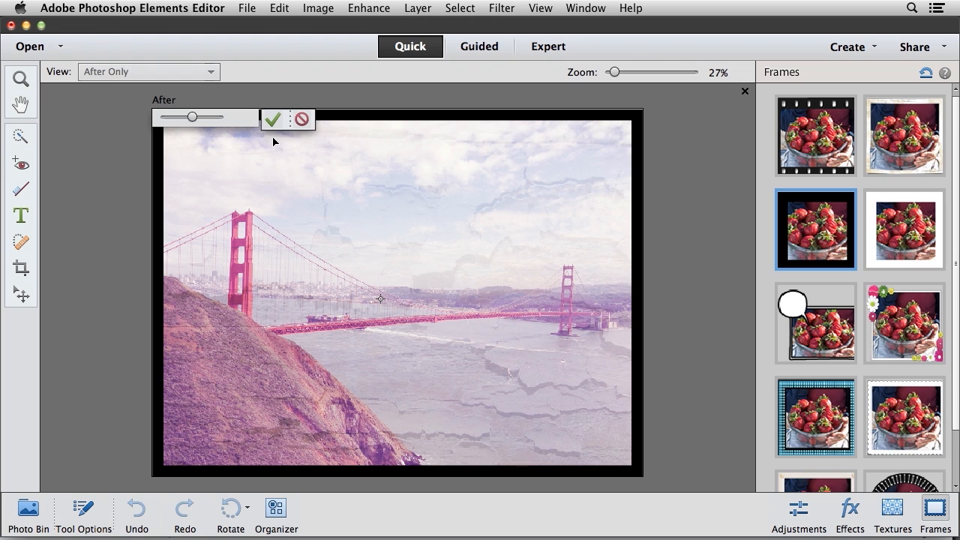